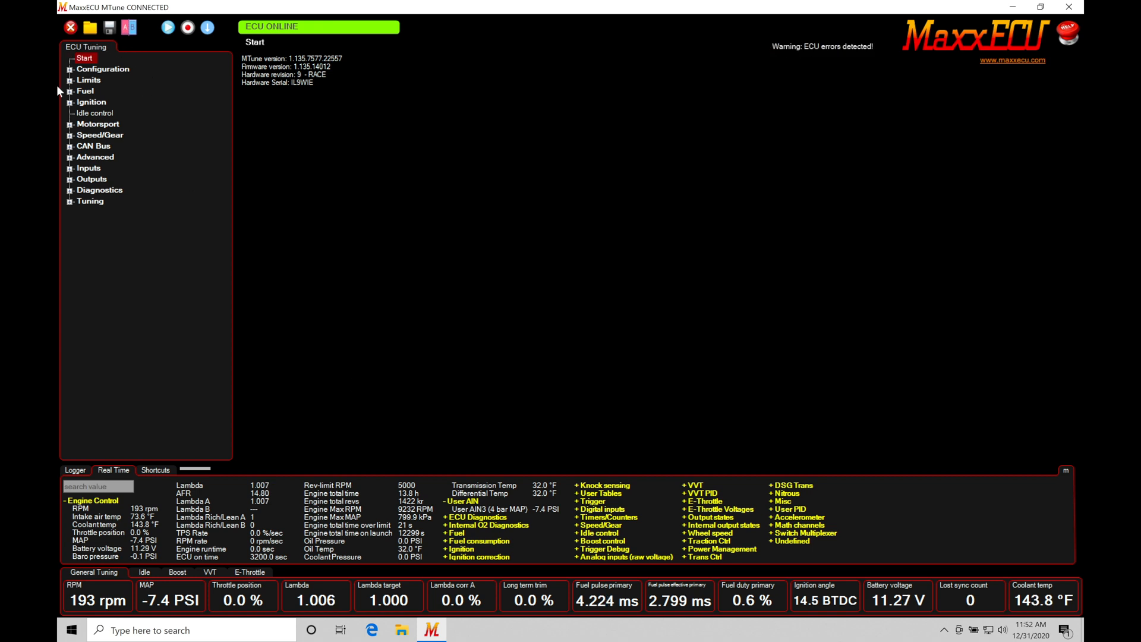
Step: Review the main fuel table and ignition angle table under Tuning, ending on the ignition table
left_click(70, 201)
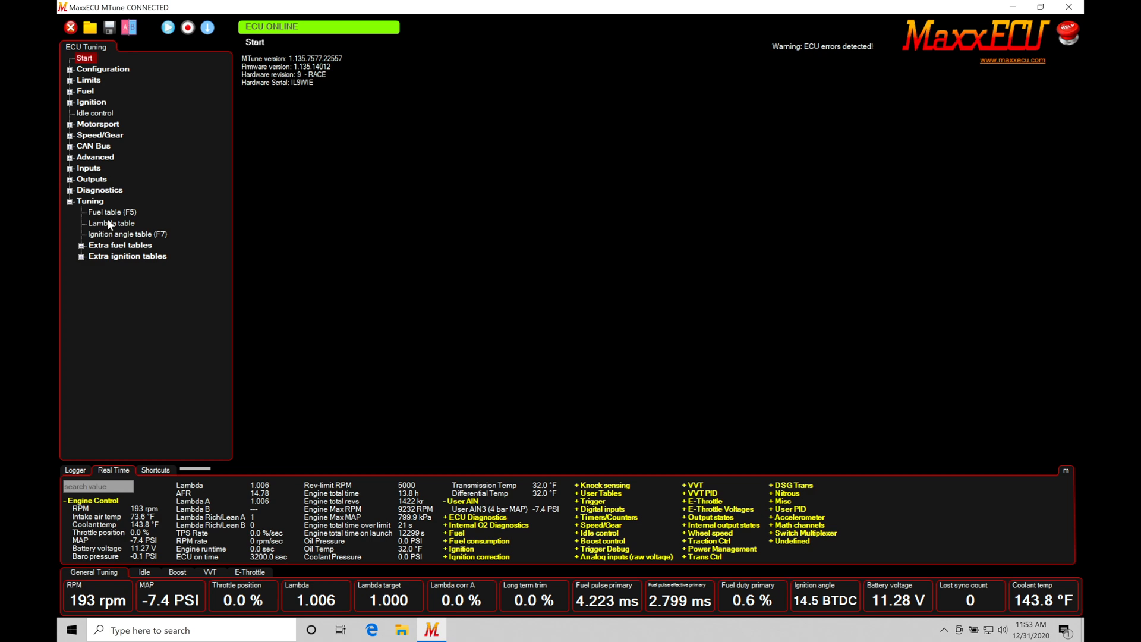
left_click(102, 212)
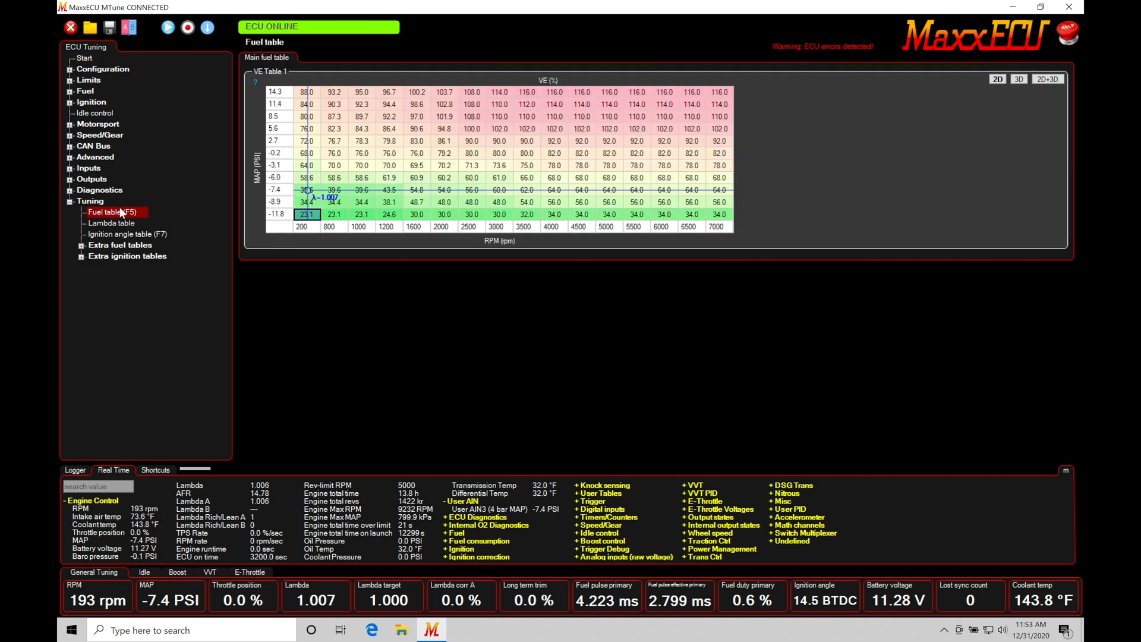
left_click(127, 234)
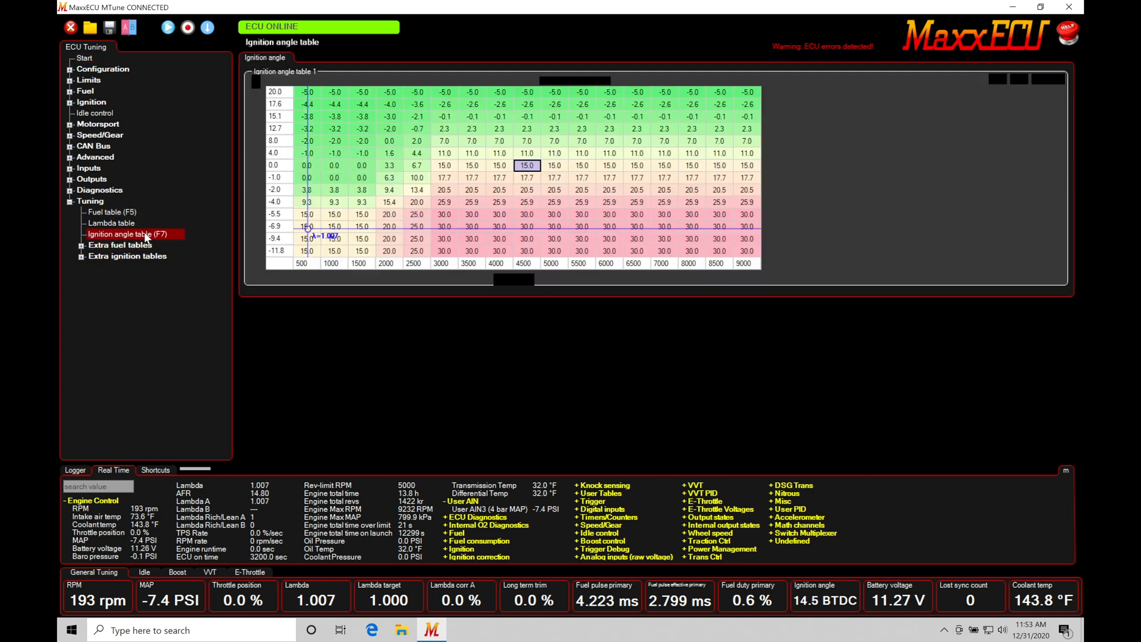
left_click(110, 211)
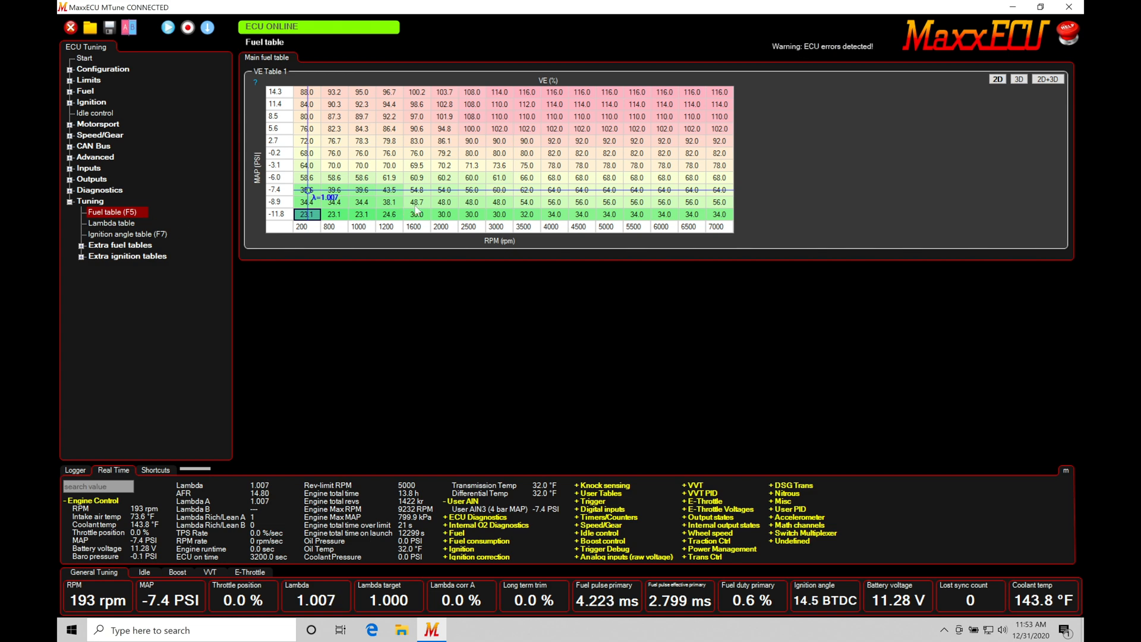
left_click(127, 235)
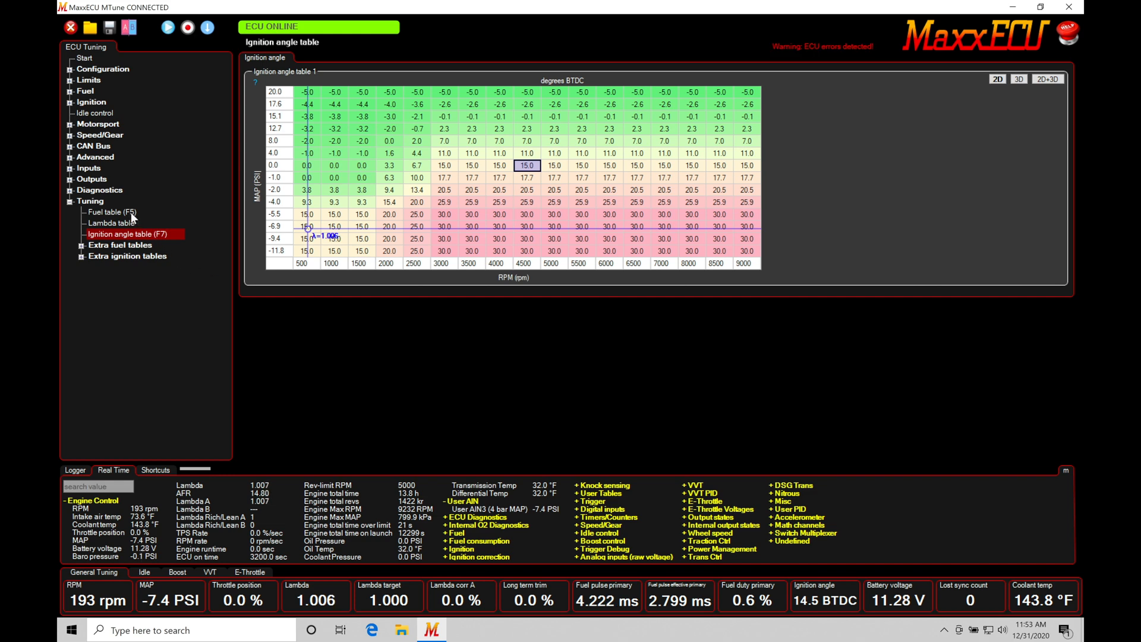
left_click(106, 212)
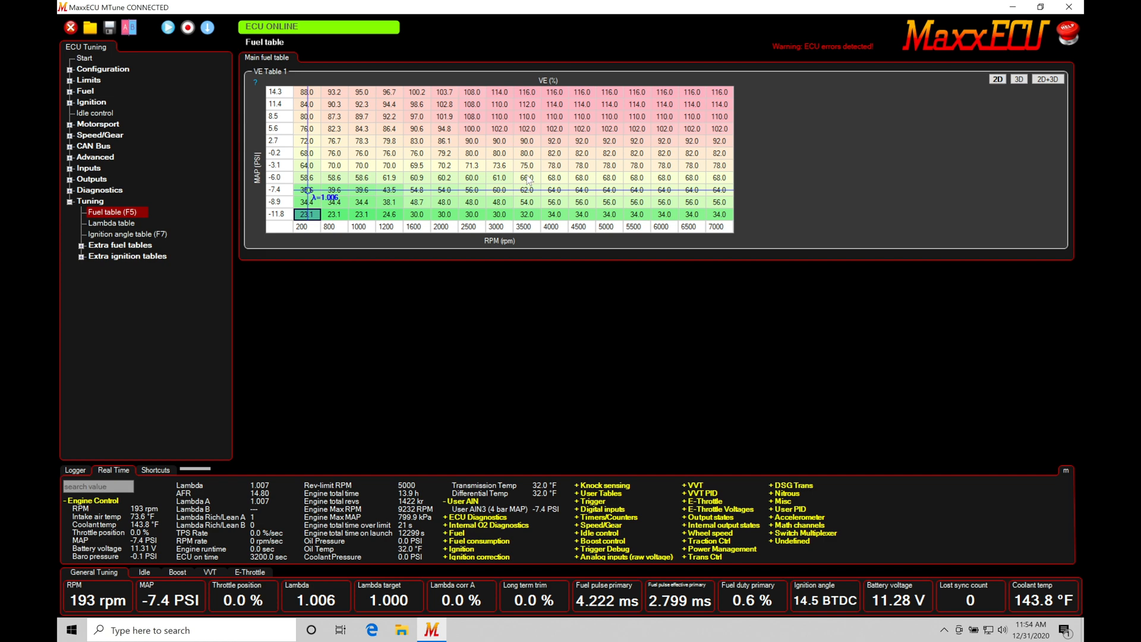
left_click(128, 234)
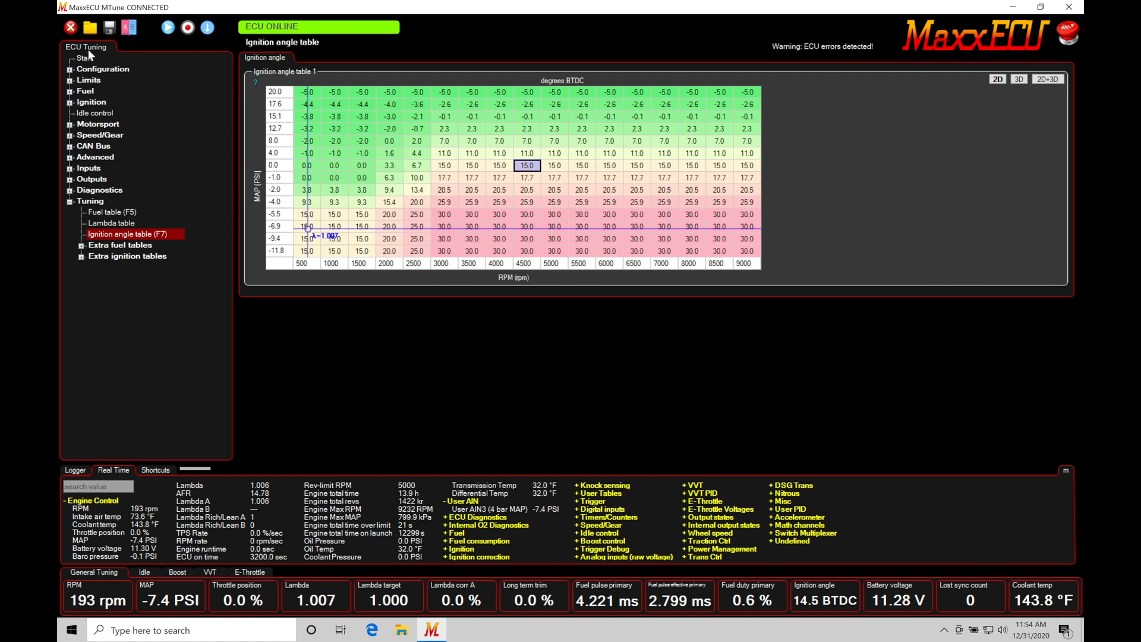
Step: Expand the Fuel node and show the Cylinder Adjustments page
left_click(71, 80)
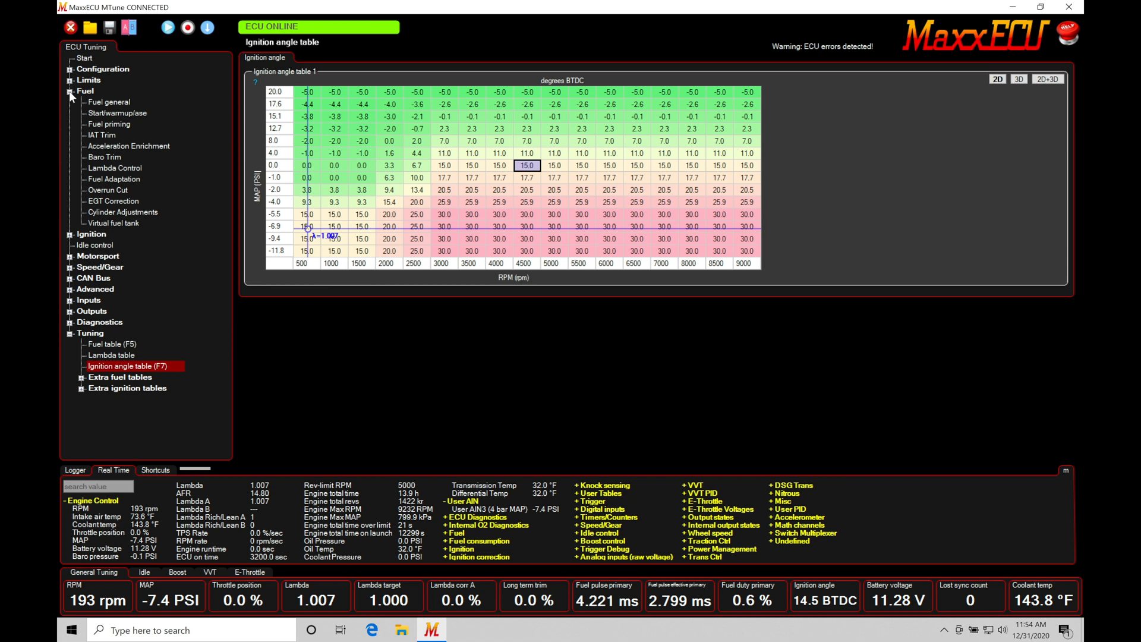
mouse_move(104, 213)
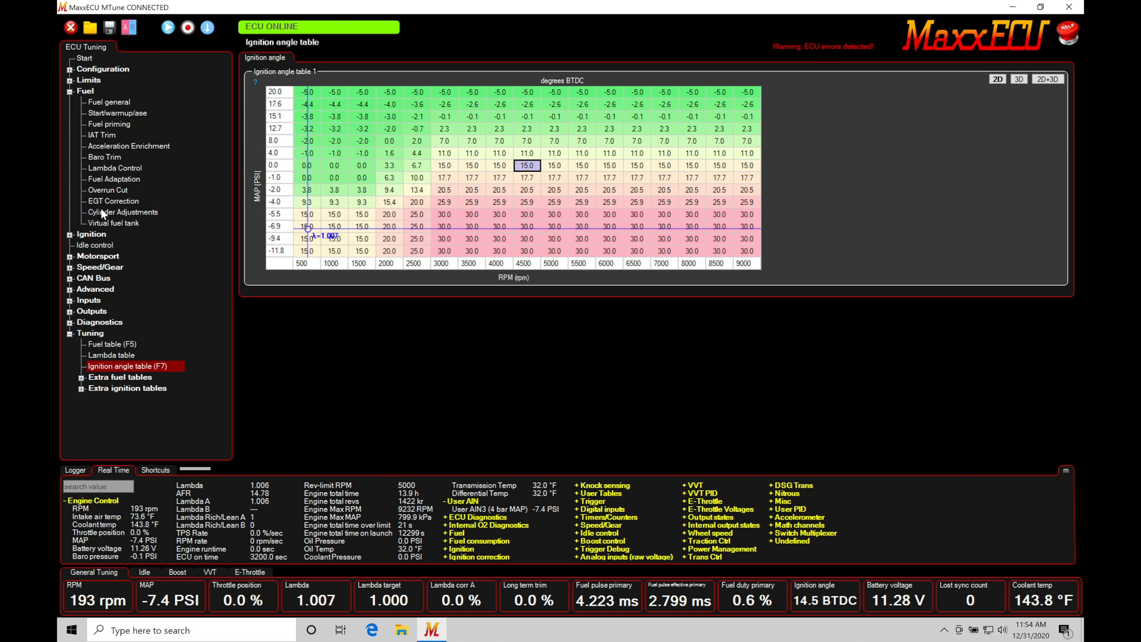
left_click(122, 211)
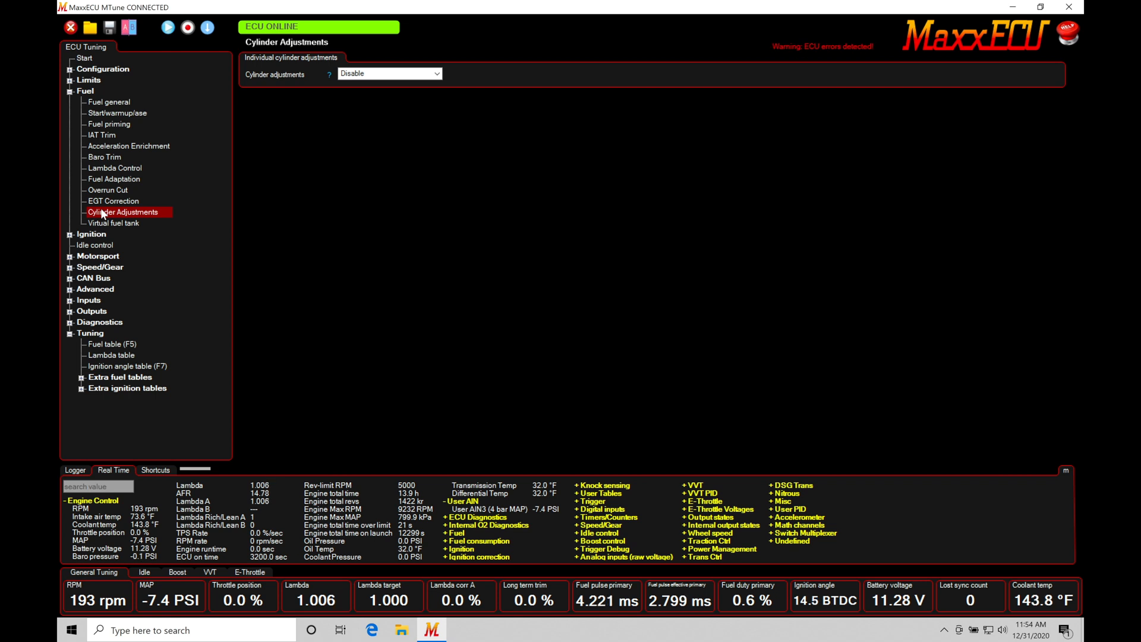
mouse_move(270, 102)
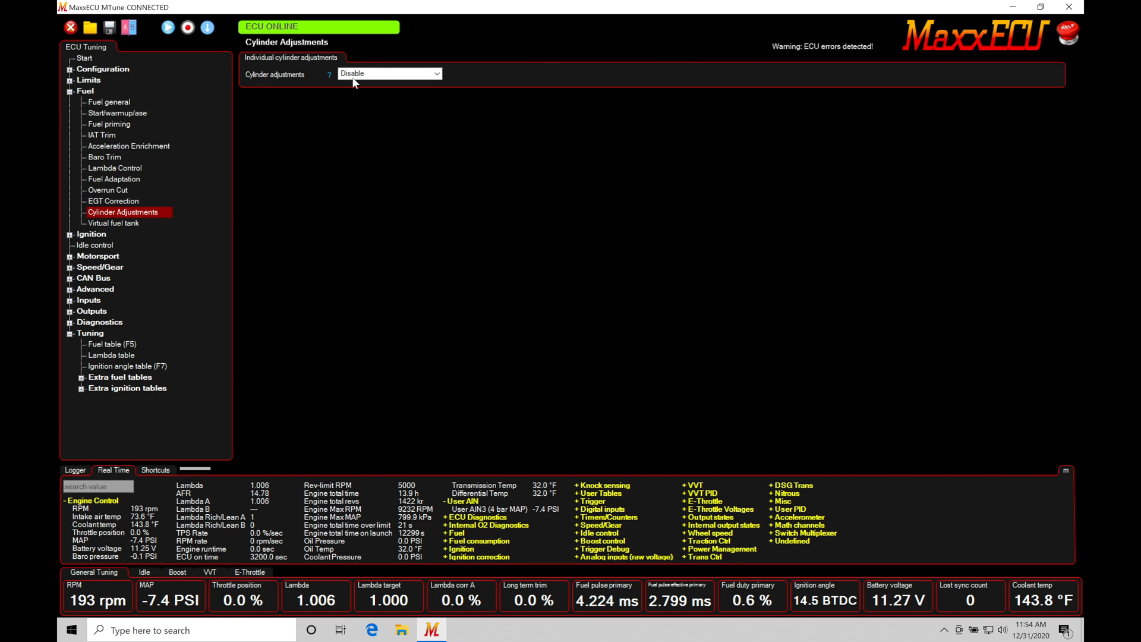
mouse_move(391, 100)
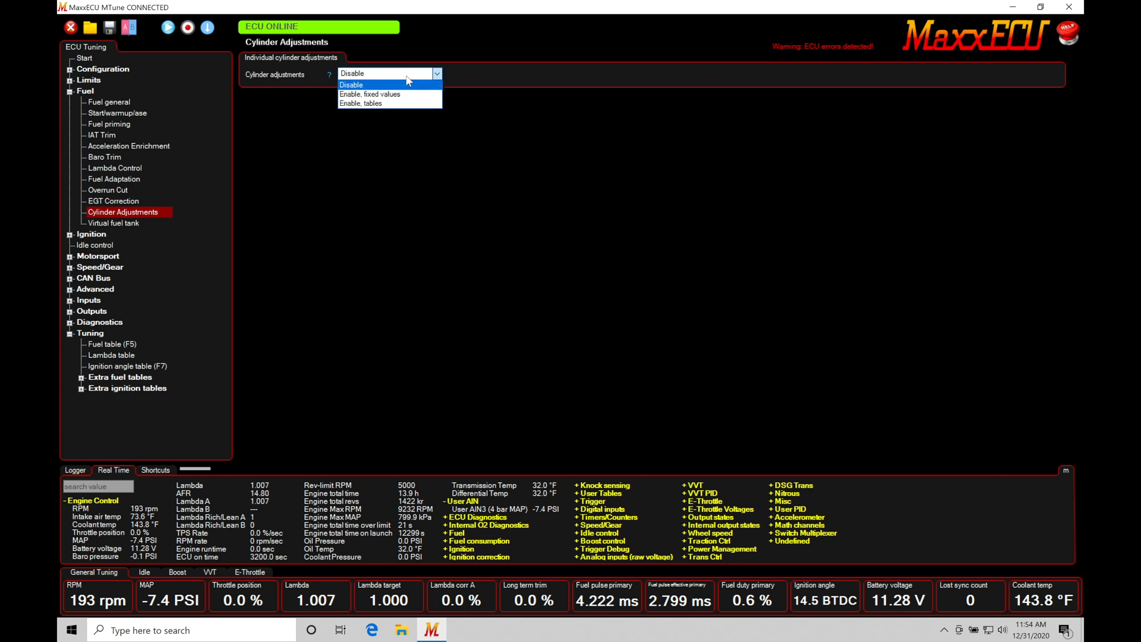
mouse_move(410, 94)
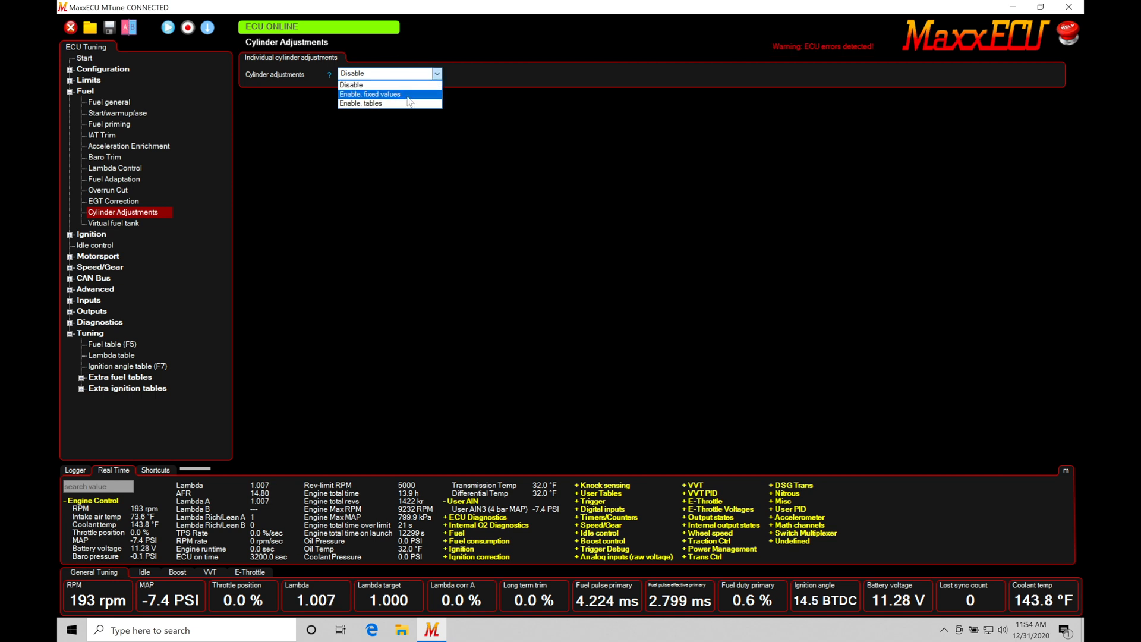
mouse_move(390, 104)
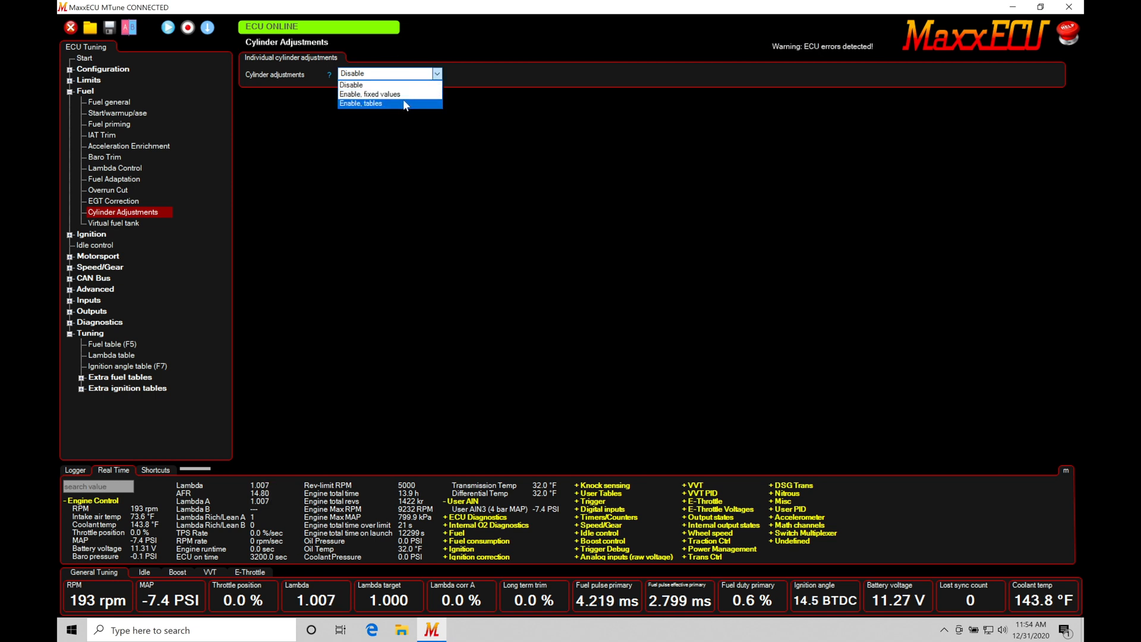
mouse_move(412, 95)
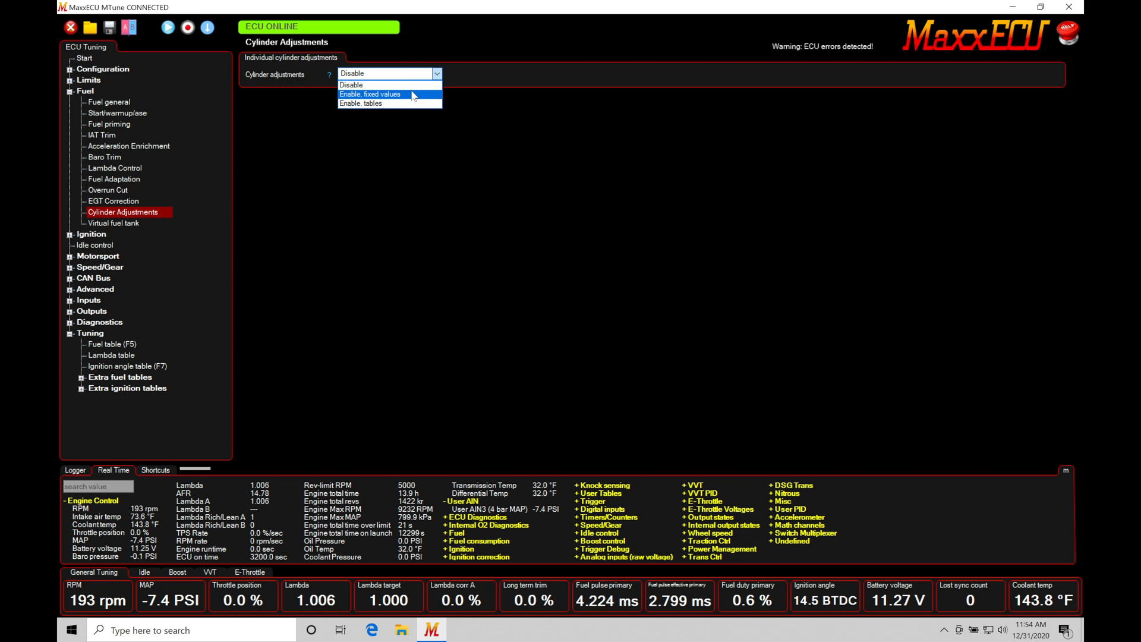
Step: Set Cylinder adjustments to 'Enable, fixed values'
left_click(371, 94)
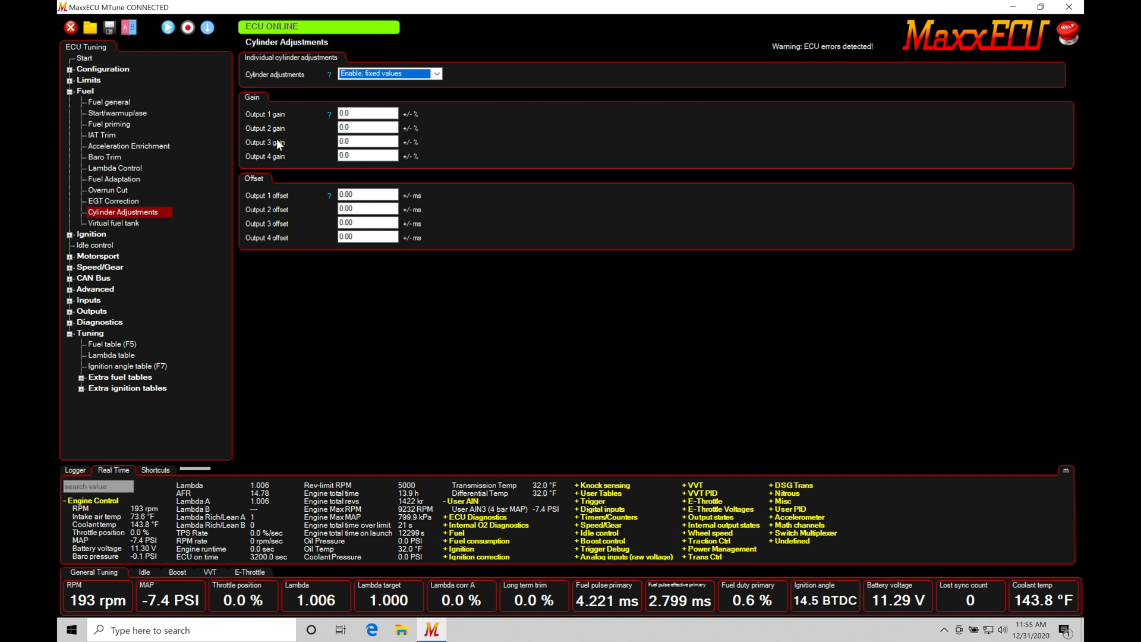
mouse_move(279, 160)
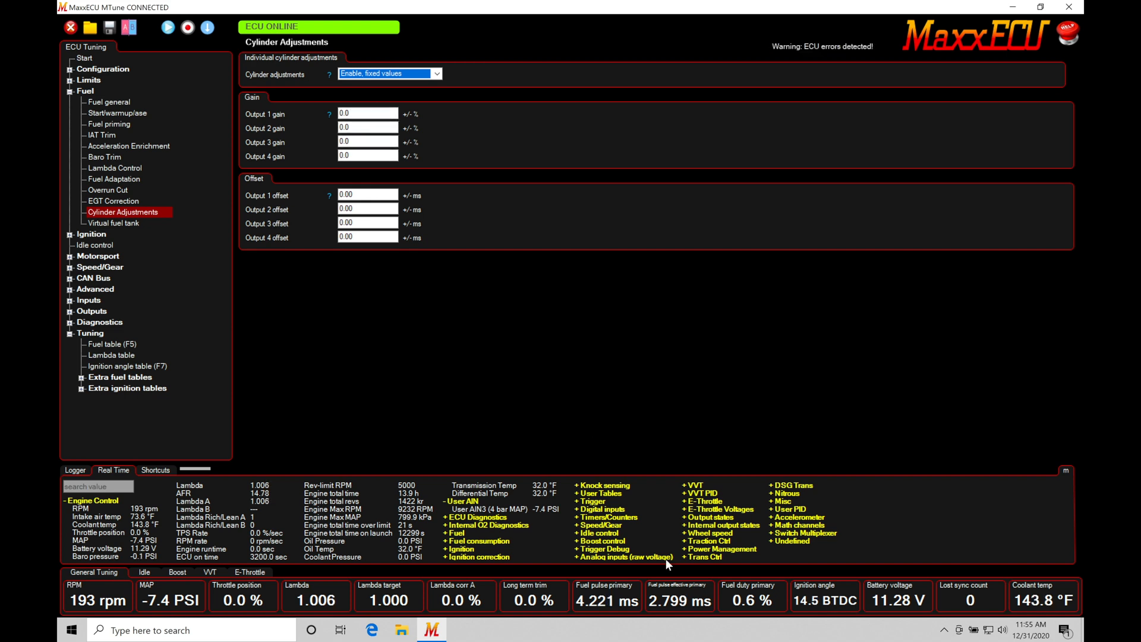
mouse_move(624, 365)
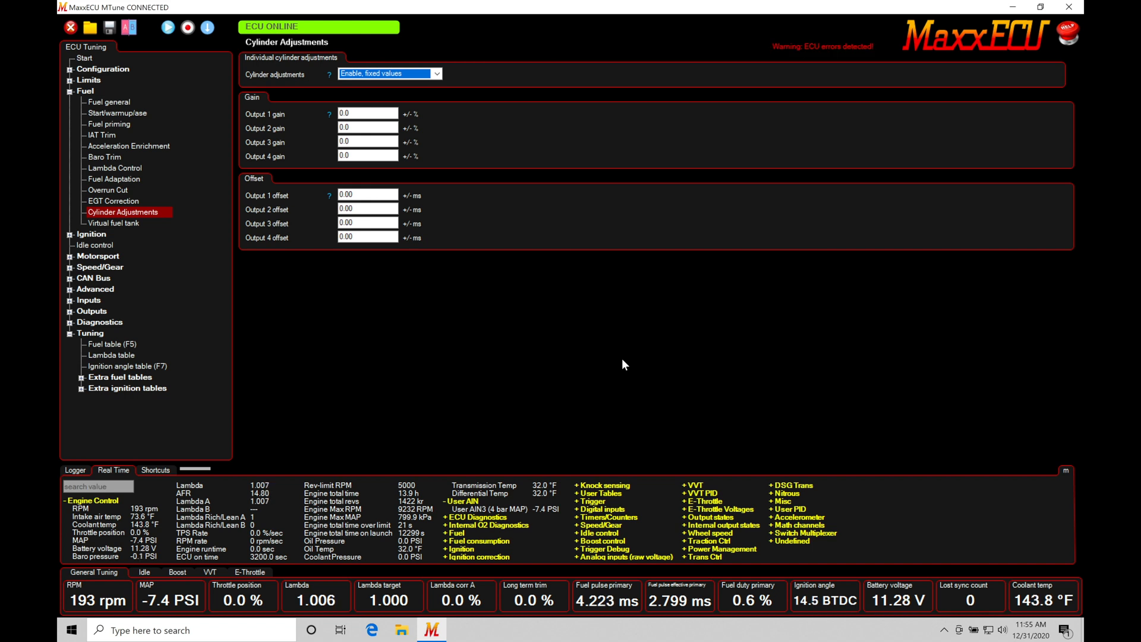
mouse_move(586, 338)
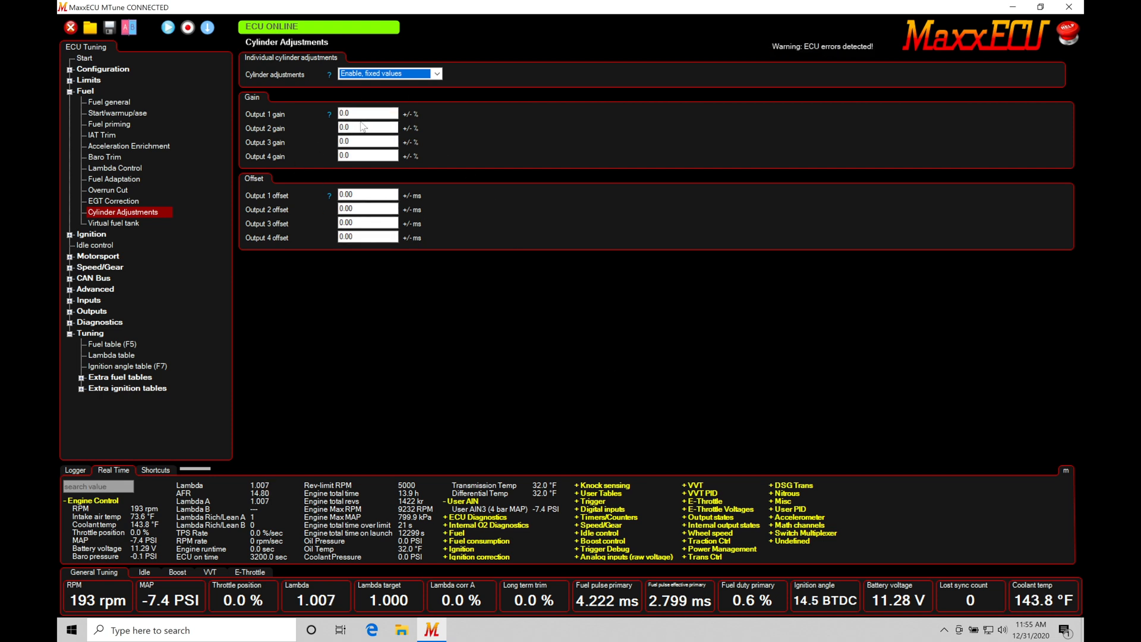
mouse_move(372, 111)
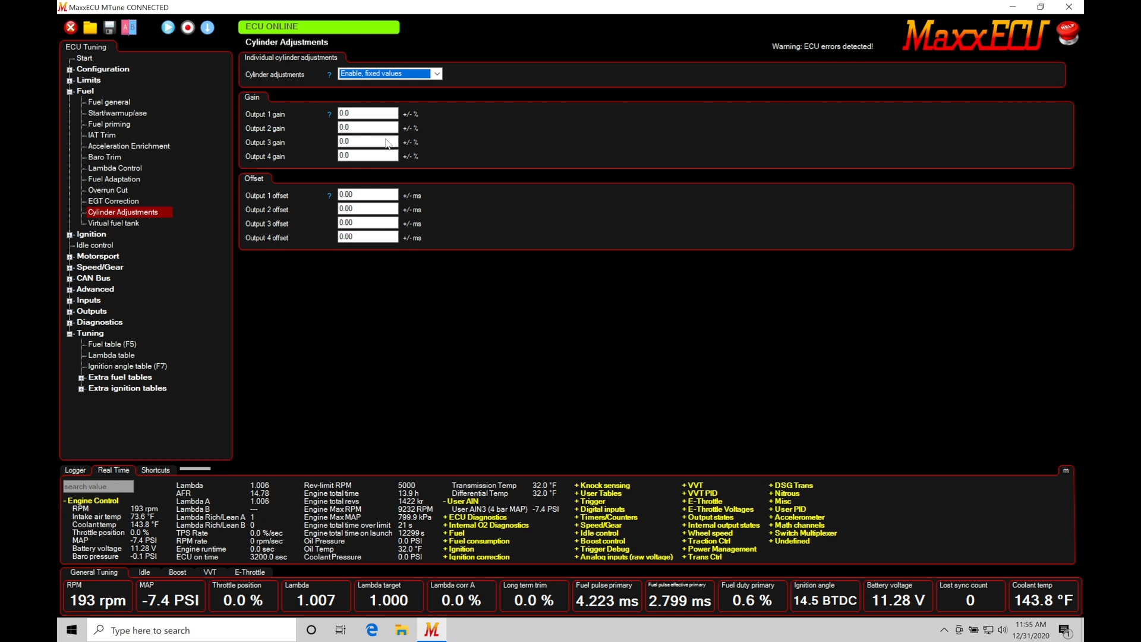
mouse_move(377, 166)
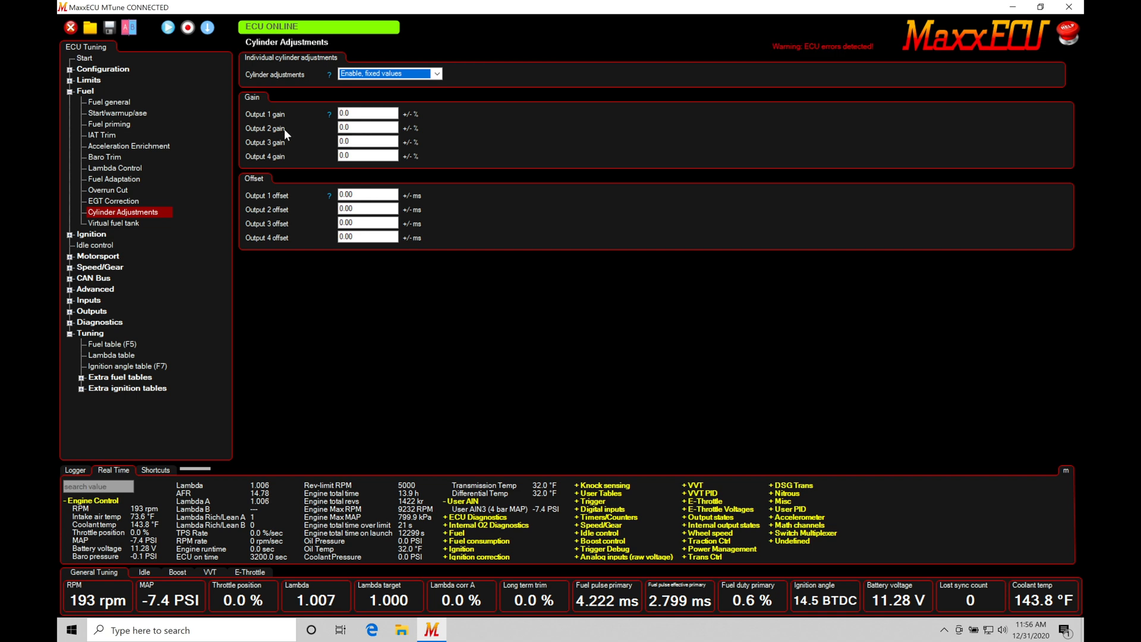
mouse_move(326, 148)
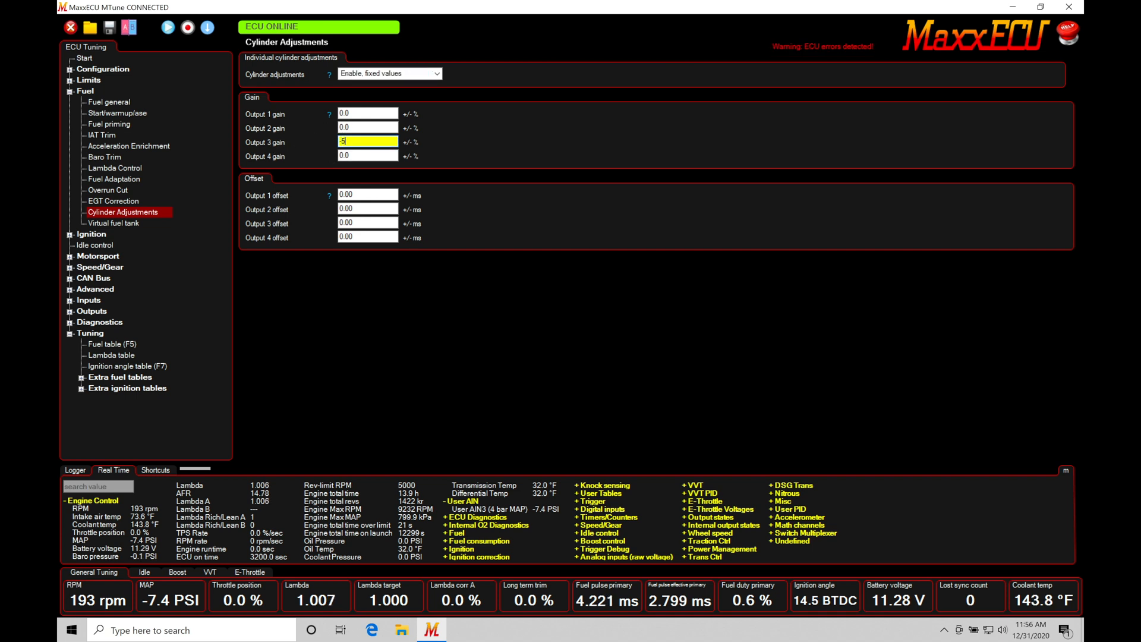
Step: Enter a gain of 5.0 percent for Output 3
type("5.0")
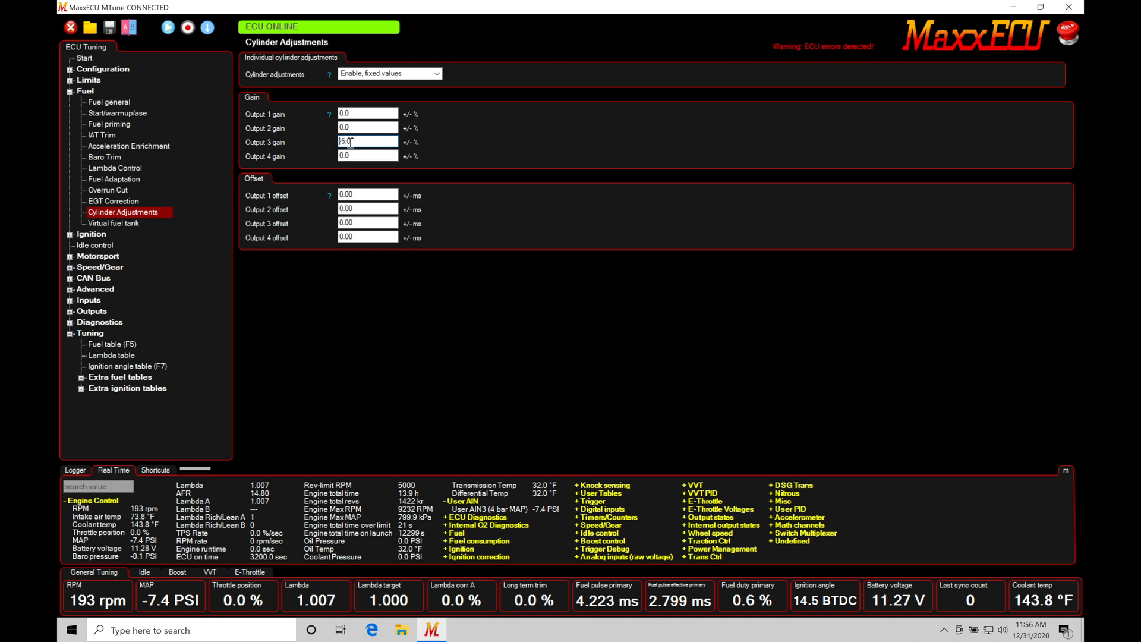
triple_click(368, 141)
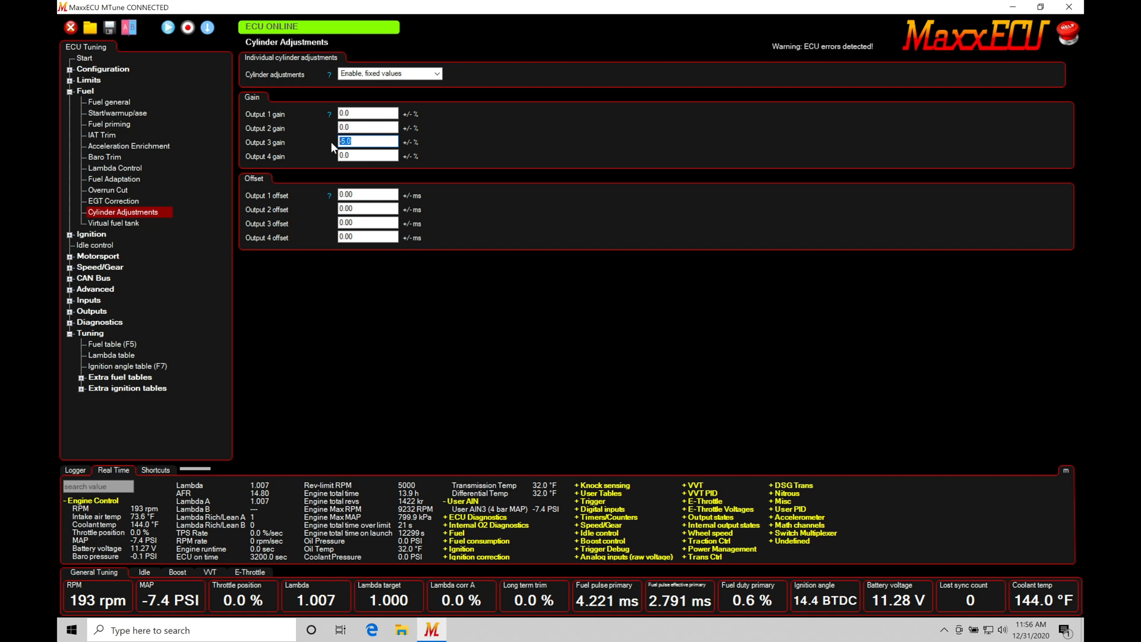